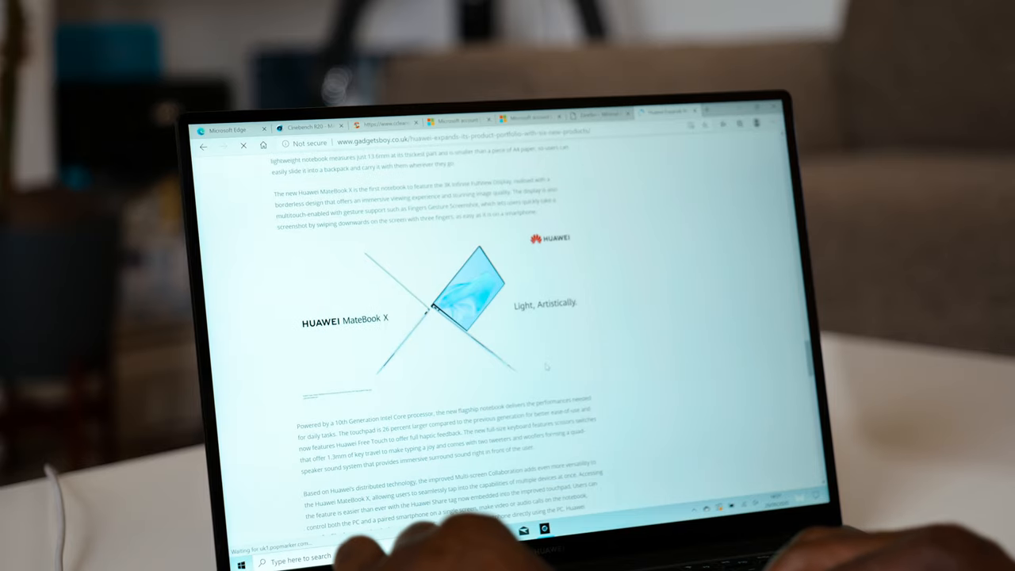
Accept the incoming MeetTime call from the phone as a video call in Multiscreen.
scroll(down, 3)
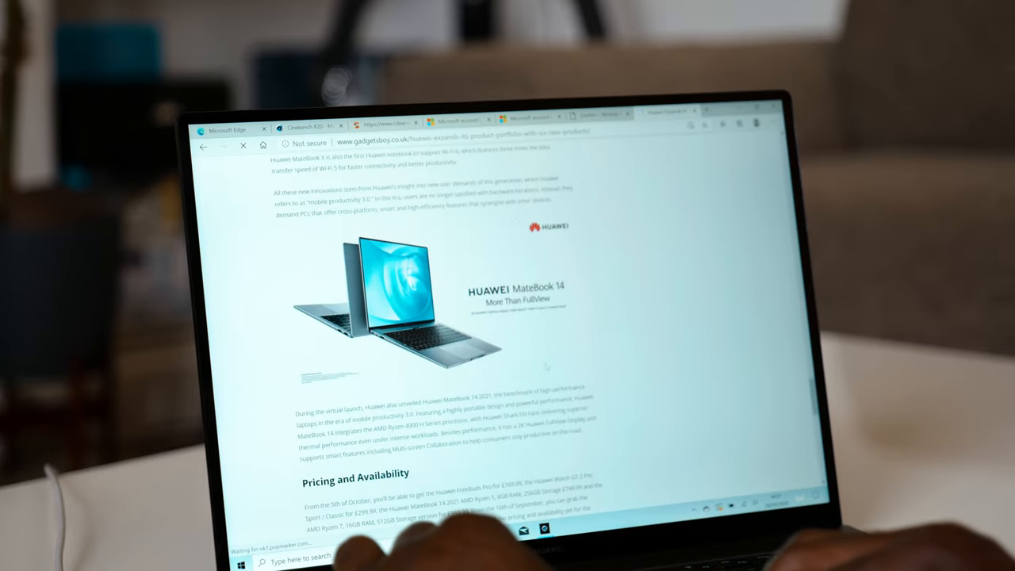
scroll(up, 3)
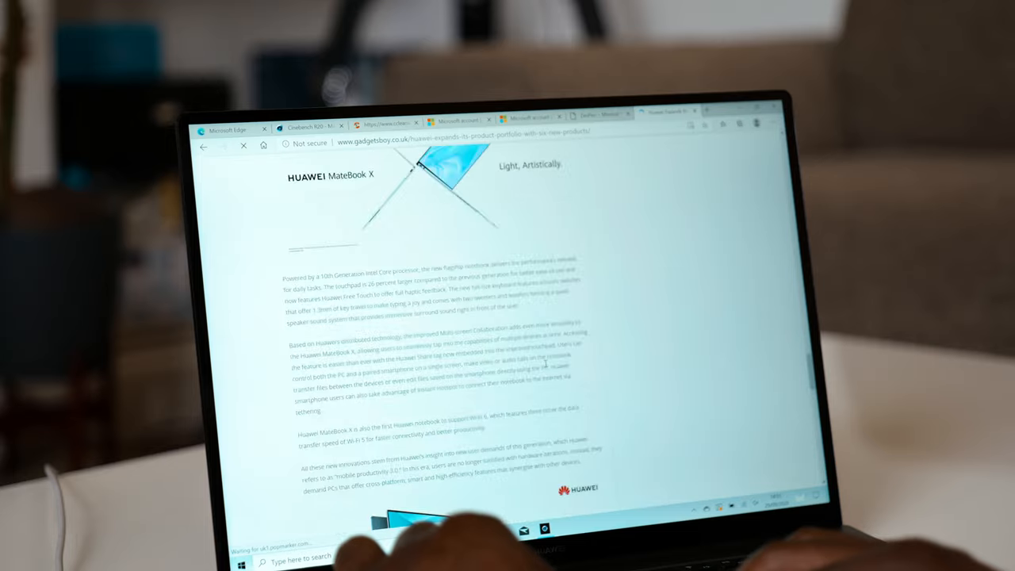
scroll(down, 3)
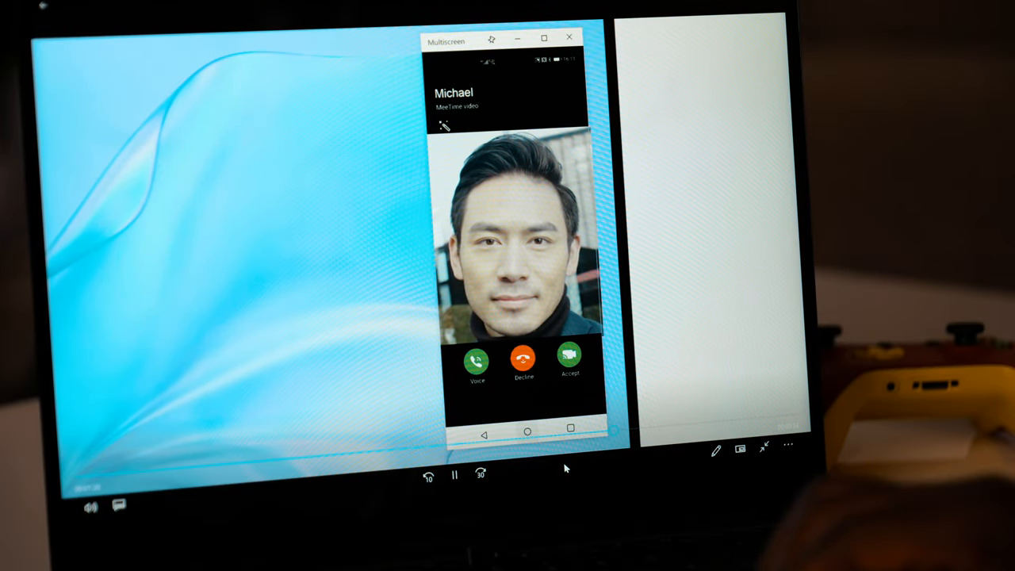
click(569, 356)
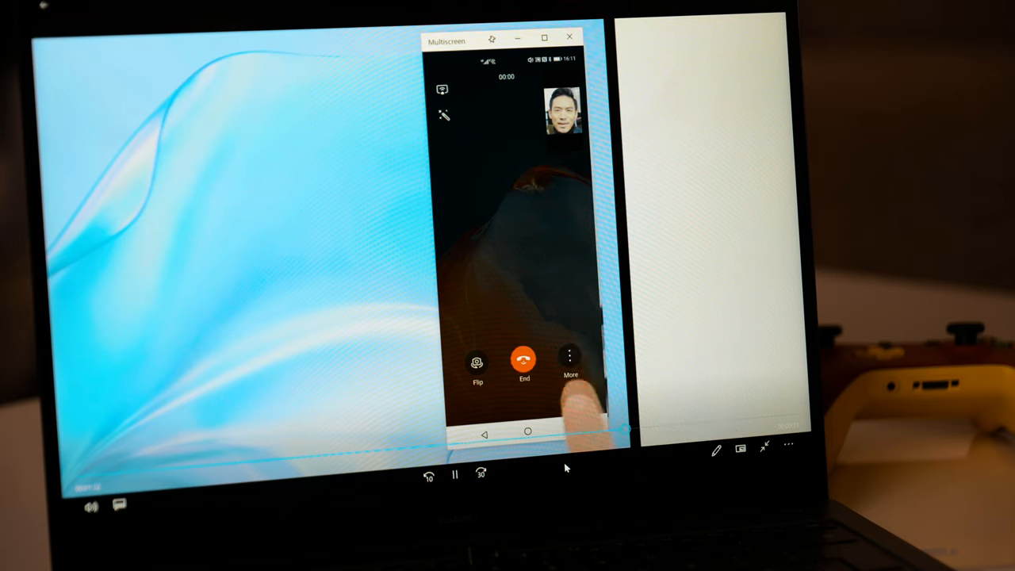